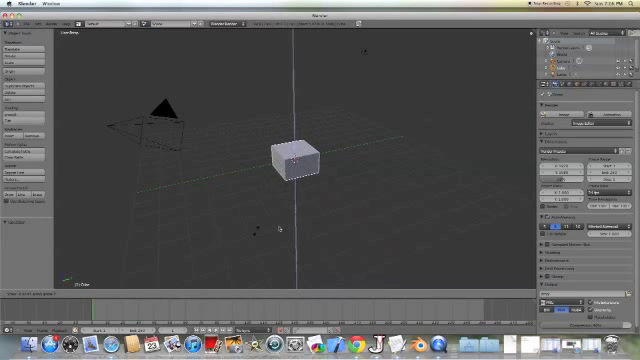
# Step: Rotate the default cube with R and an axis key to a tilted angle, then confirm
pyautogui.click(295, 155)
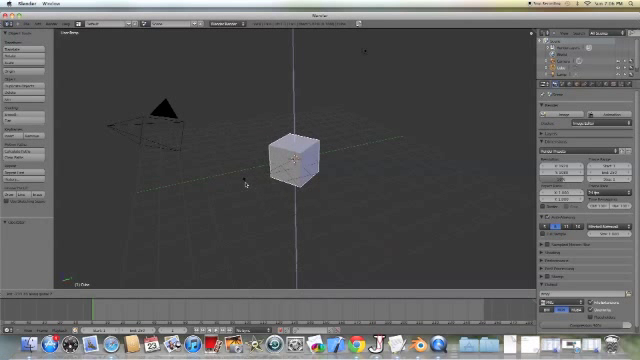
# Step: Reset the cube to its upright orientation and show the red, green and blue transform handles
pyautogui.click(293, 162)
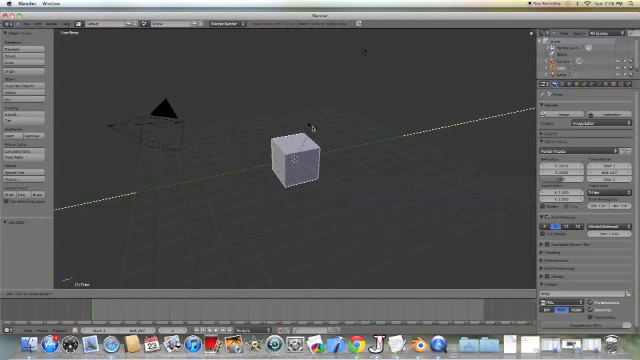
pyautogui.click(294, 160)
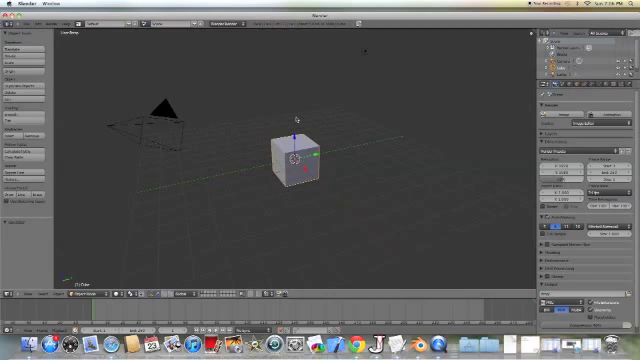